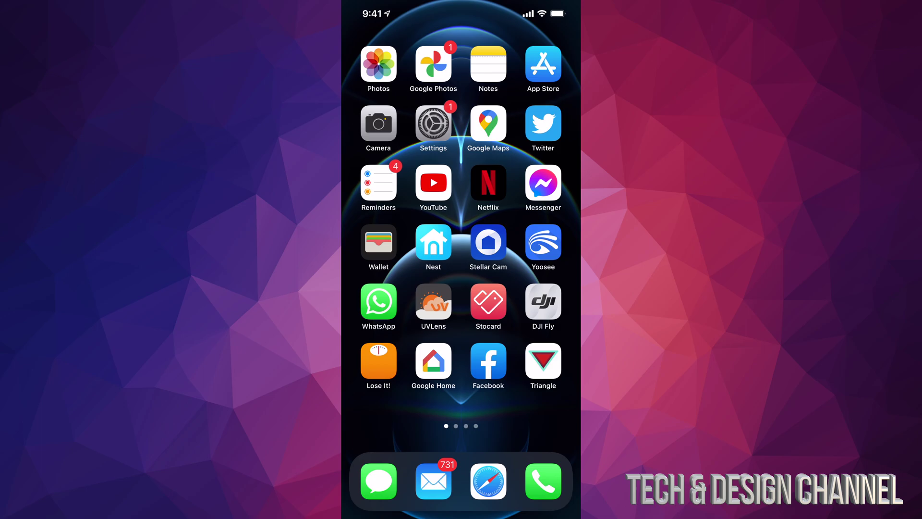
Launch YouTube and show the account menu from the profile picture.
{"action": "left_click", "coordinate": [433, 183]}
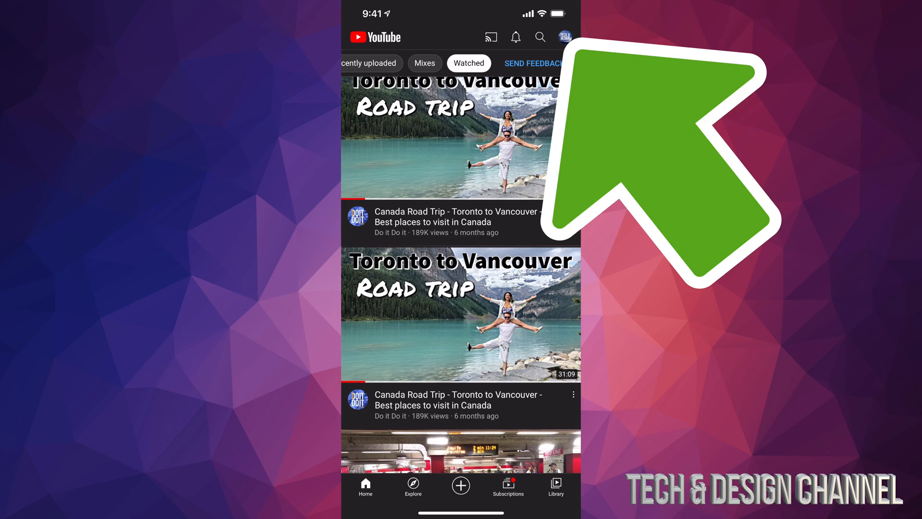
{"action": "left_click", "coordinate": [564, 36]}
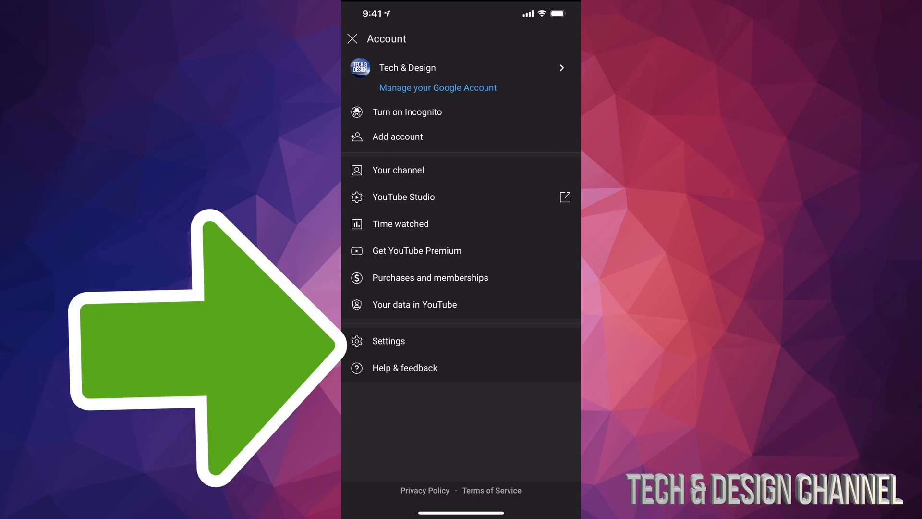
Open YouTube Settings and scroll down to the Uploads section.
{"action": "left_click", "coordinate": [388, 341]}
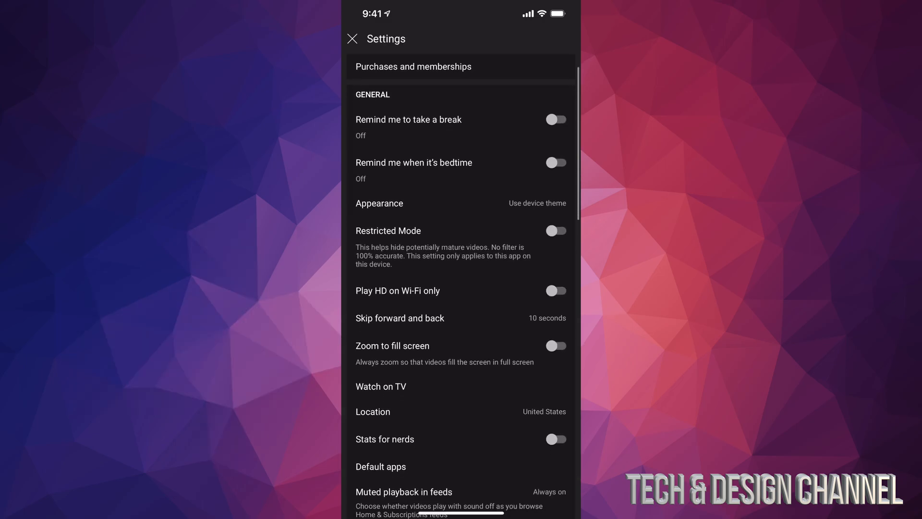
{"action": "scroll", "scroll_direction": "down", "scroll_amount": 3}
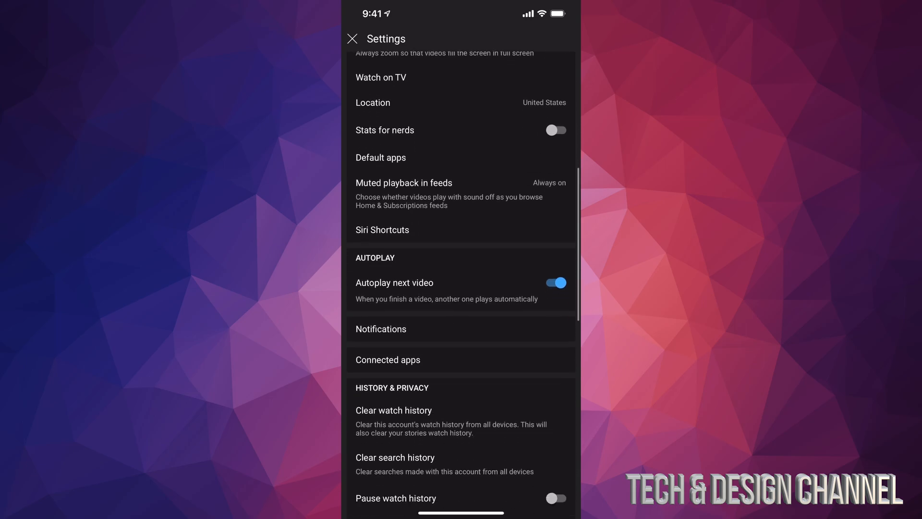
{"action": "scroll", "scroll_direction": "down", "scroll_amount": 3}
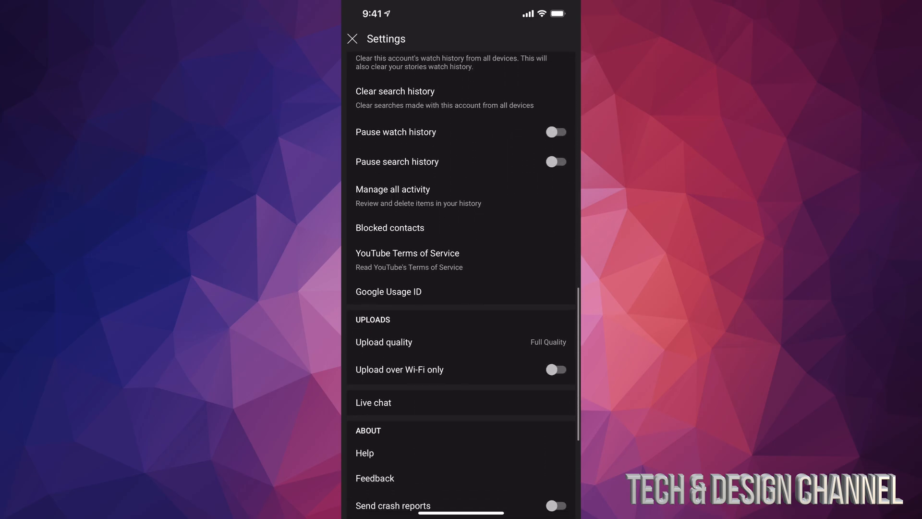
{"action": "scroll", "scroll_direction": "down", "scroll_amount": 3}
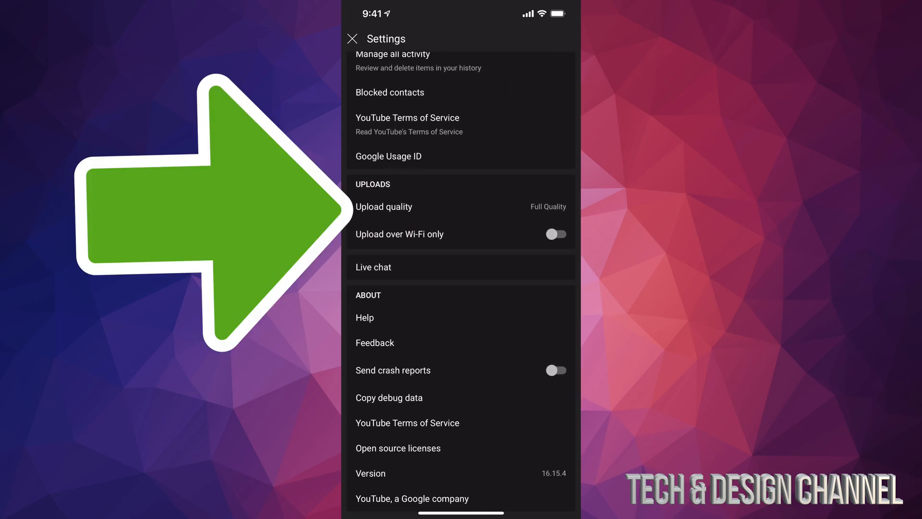
Change Upload quality to Full Quality.
{"action": "left_click", "coordinate": [383, 206]}
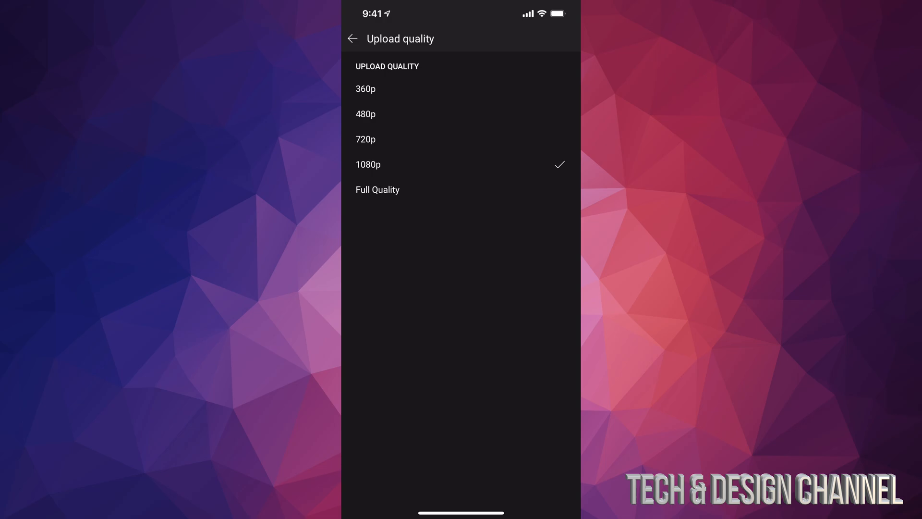
{"action": "left_click", "coordinate": [377, 190]}
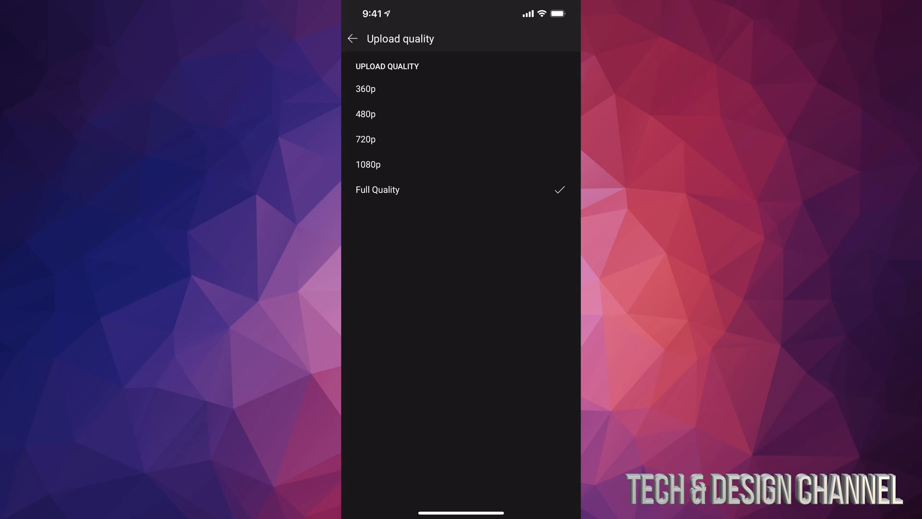
Back out of the upload quality page and close Settings to the home feed.
{"action": "left_click", "coordinate": [352, 38]}
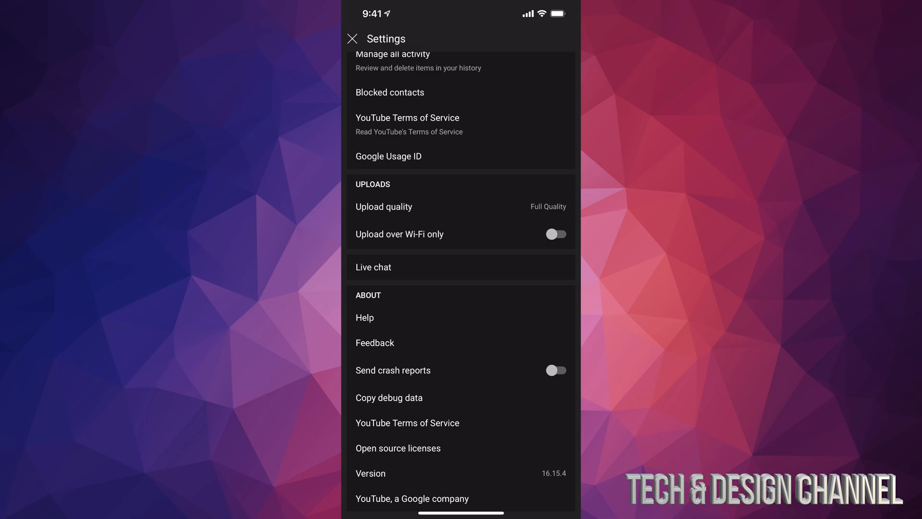
{"action": "scroll", "scroll_direction": "up", "scroll_amount": 3}
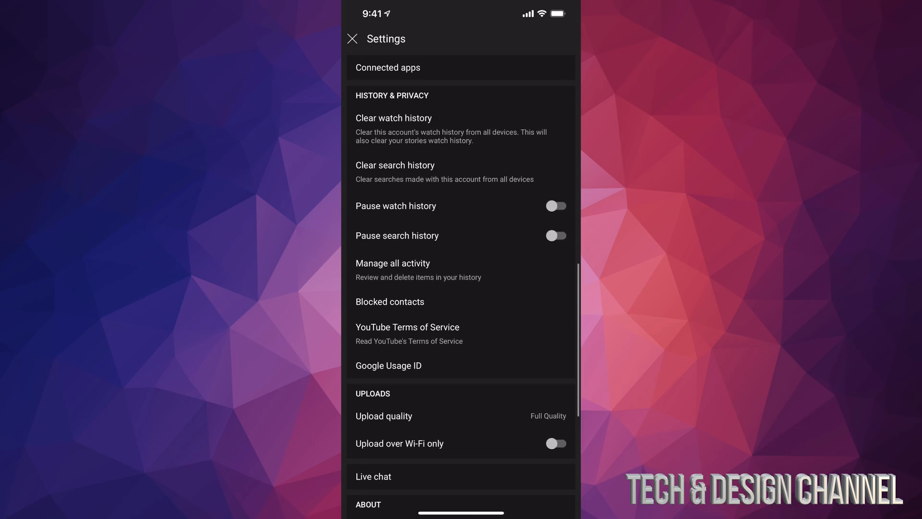
{"action": "scroll", "scroll_direction": "up", "scroll_amount": 3}
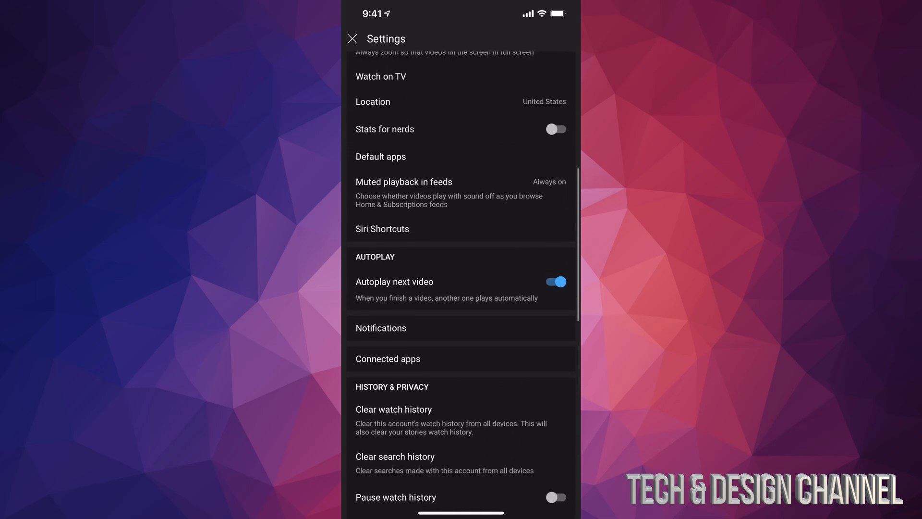
{"action": "scroll", "scroll_direction": "up", "scroll_amount": 3}
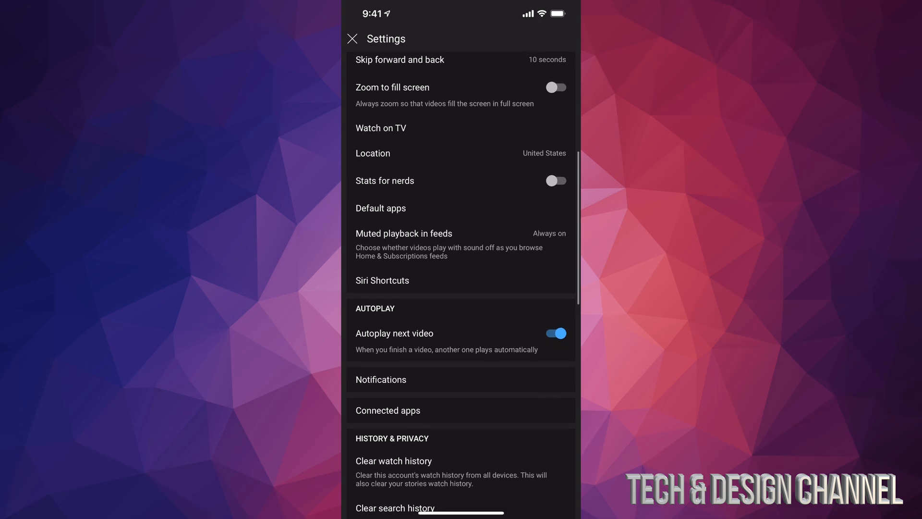
{"action": "left_click", "coordinate": [352, 39]}
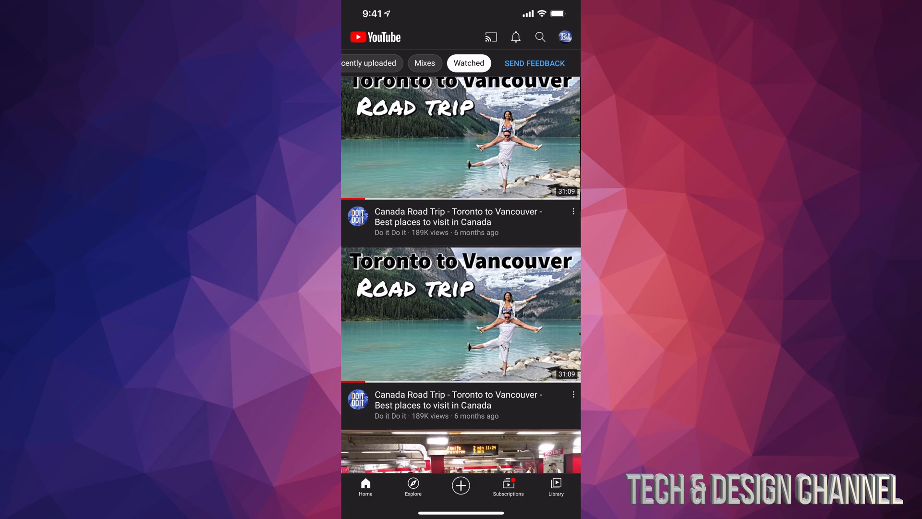
Upload the 0:06 clip and skip trimming to the Add details page.
{"action": "left_click", "coordinate": [460, 485]}
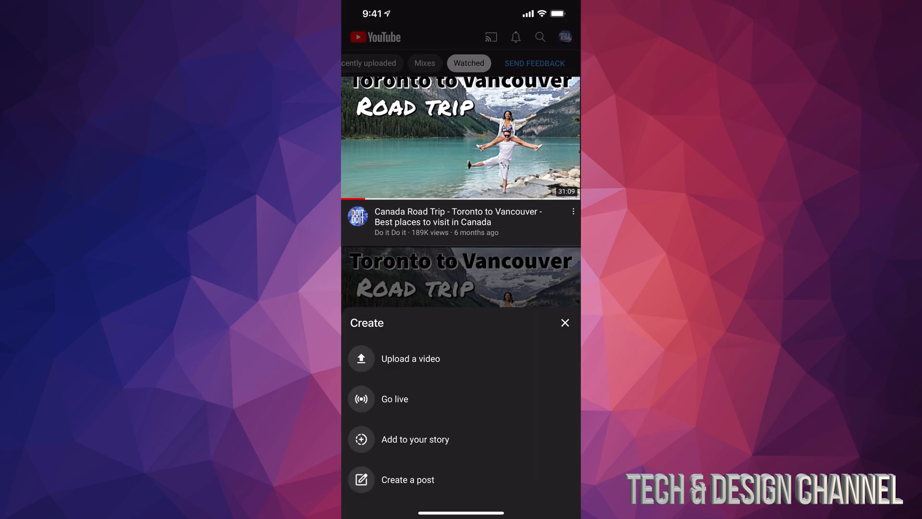
{"action": "left_click", "coordinate": [411, 359]}
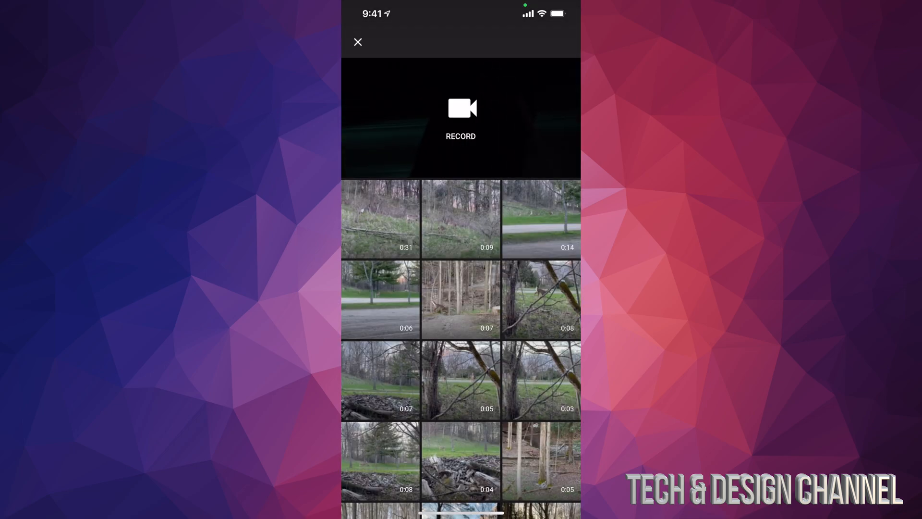
{"action": "scroll", "scroll_direction": "up", "scroll_amount": 3}
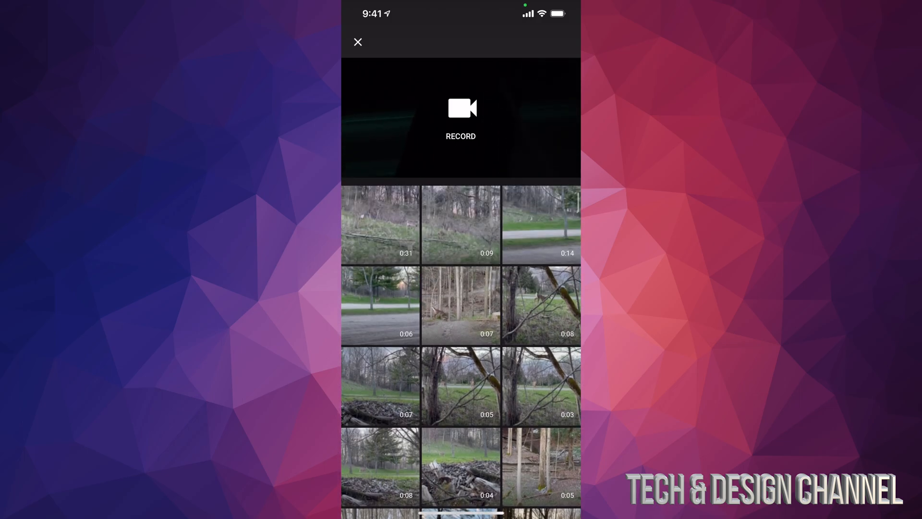
{"action": "scroll", "scroll_direction": "down", "scroll_amount": 3}
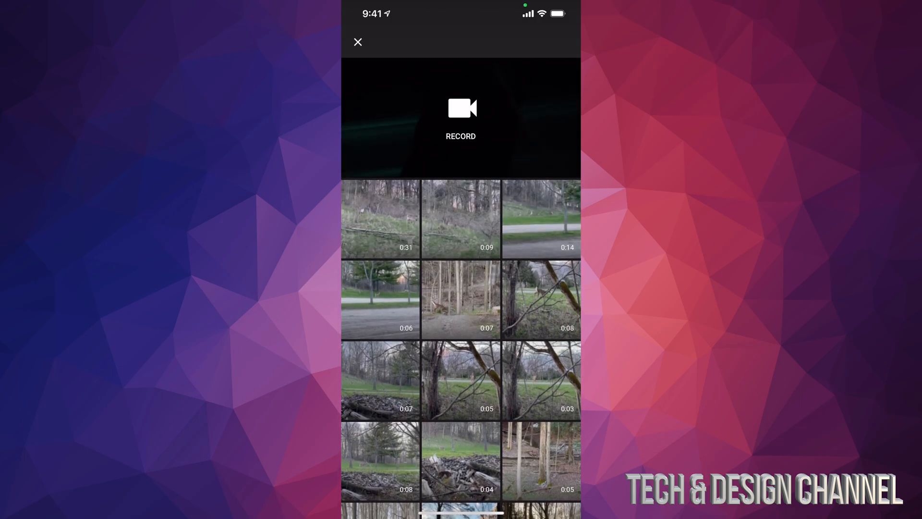
{"action": "left_click", "coordinate": [380, 299]}
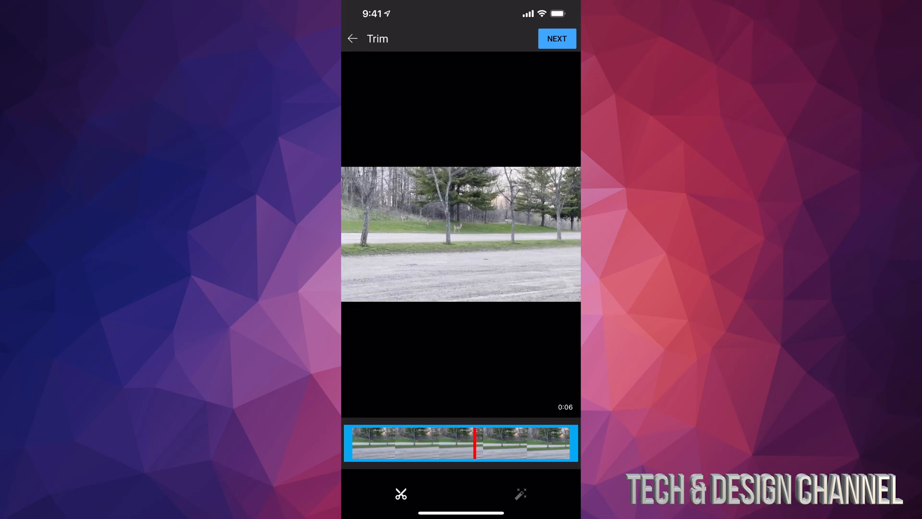
{"action": "left_click", "coordinate": [555, 39]}
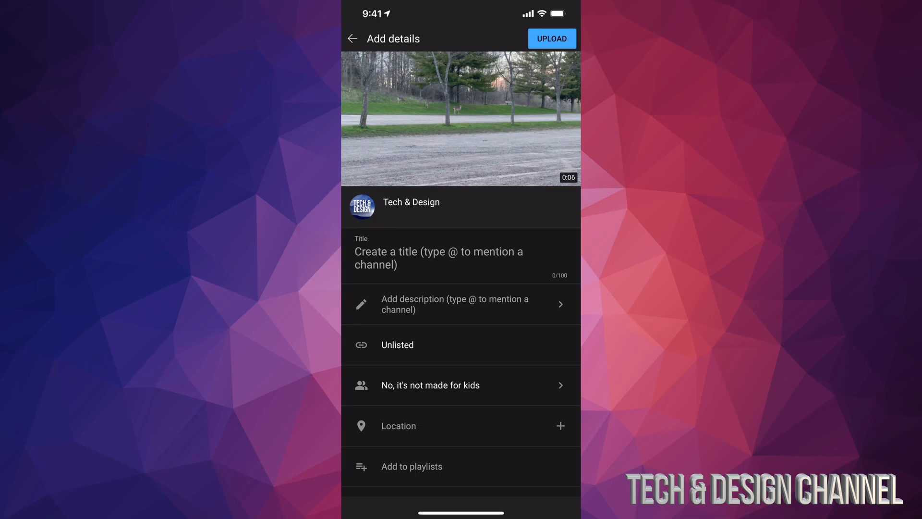
Title the upload 'Test' and set its visibility to Private.
{"action": "left_click", "coordinate": [438, 257]}
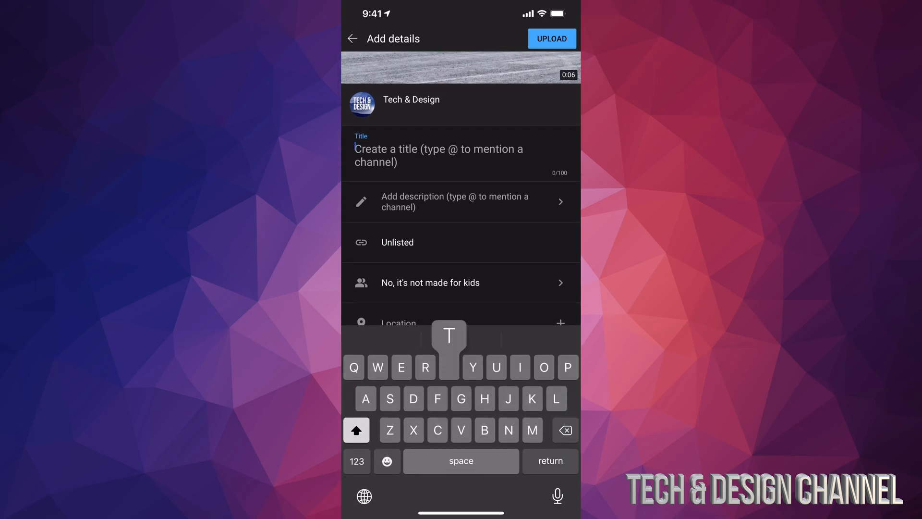
{"action": "left_click", "coordinate": [397, 241]}
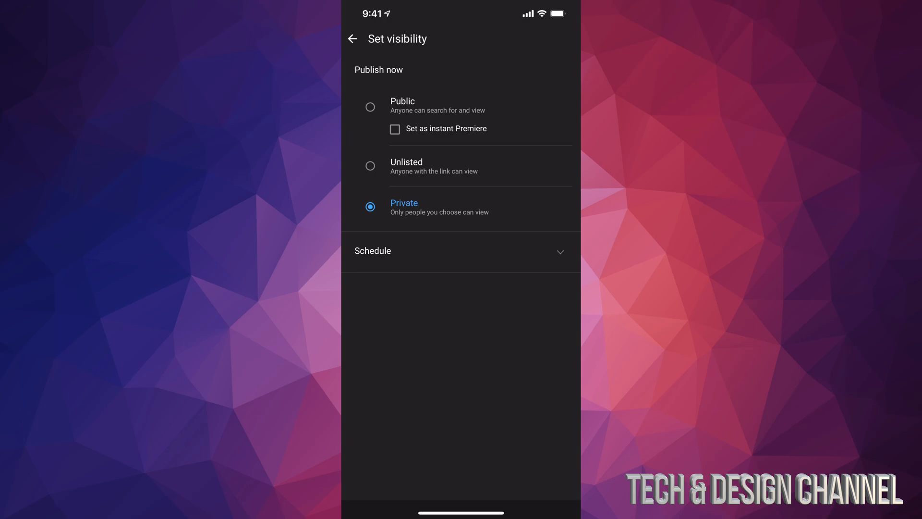
{"action": "left_click", "coordinate": [352, 39]}
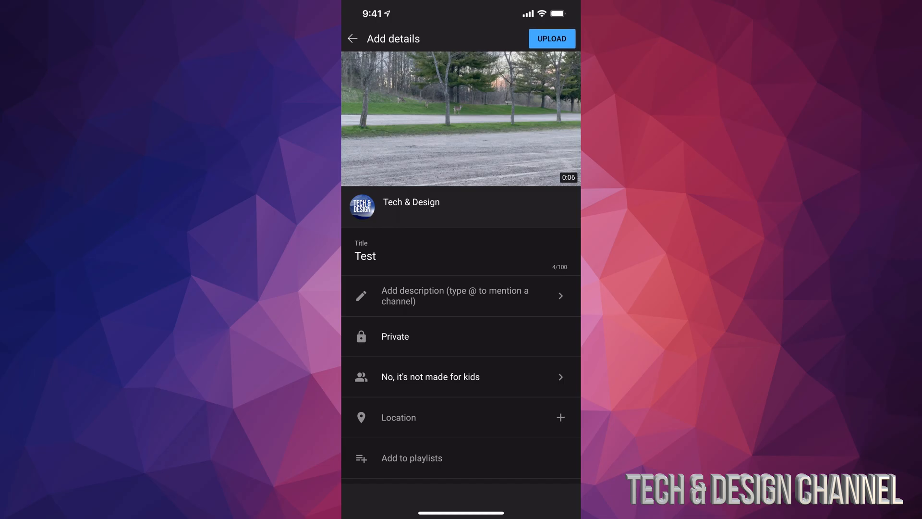
Upload the Test video, then open the Library.
{"action": "left_click", "coordinate": [351, 38]}
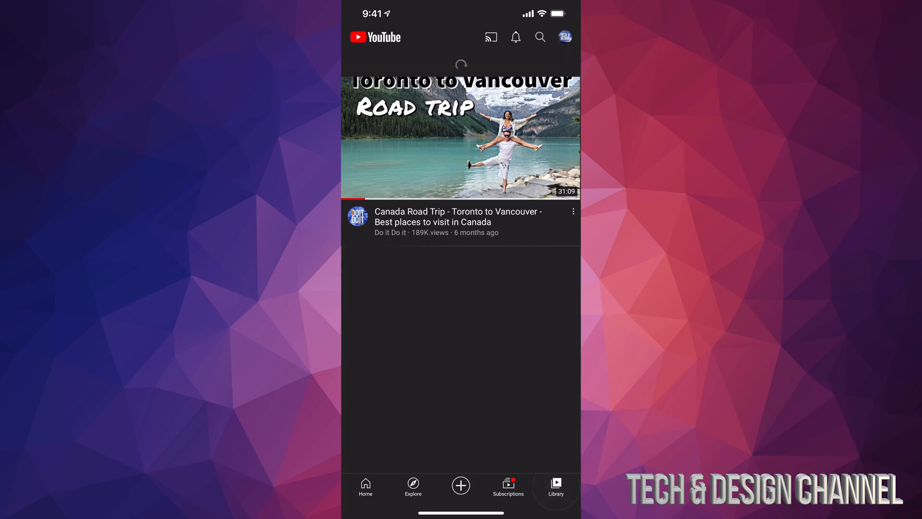
{"action": "left_click", "coordinate": [555, 487]}
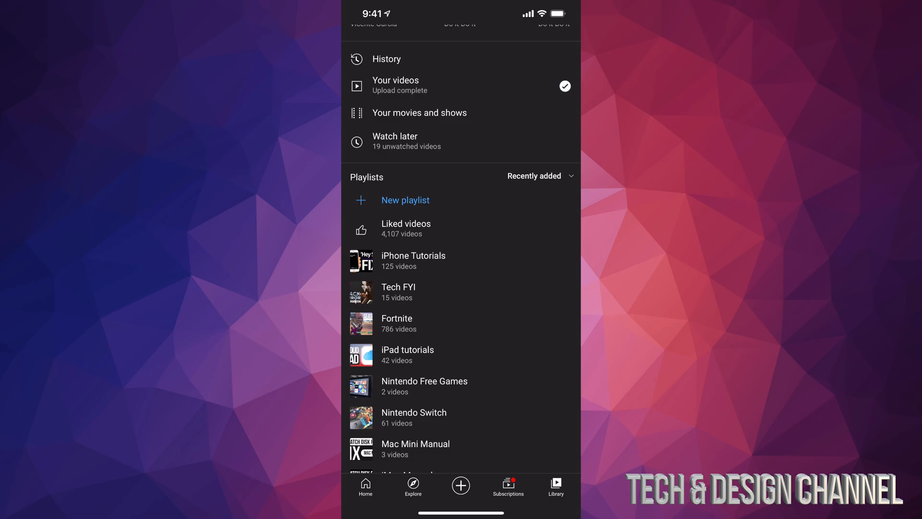
Open Your videos and choose Edit for the Test video.
{"action": "left_click", "coordinate": [395, 85]}
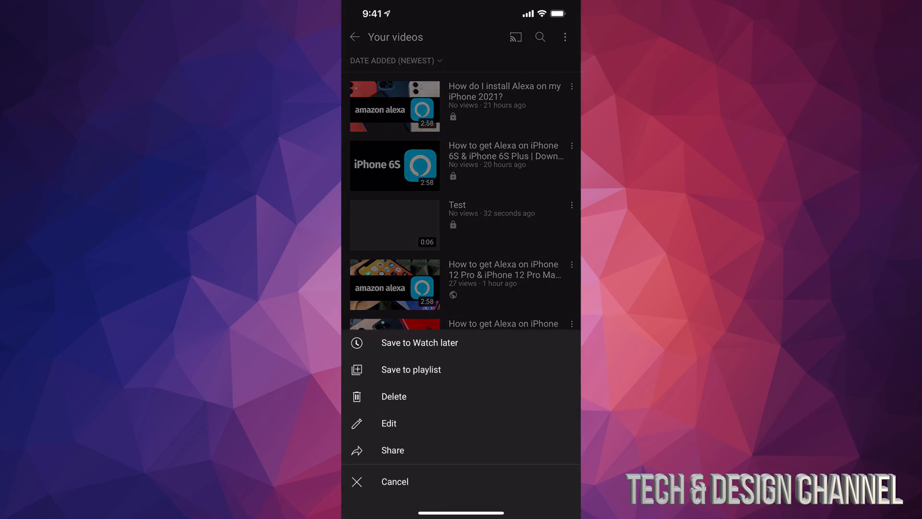
{"action": "left_click", "coordinate": [388, 422]}
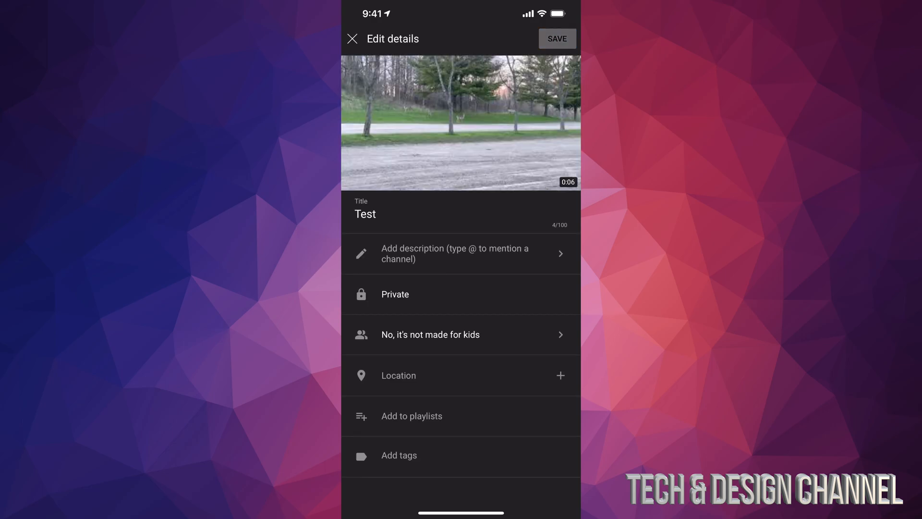
{"action": "left_click", "coordinate": [394, 294]}
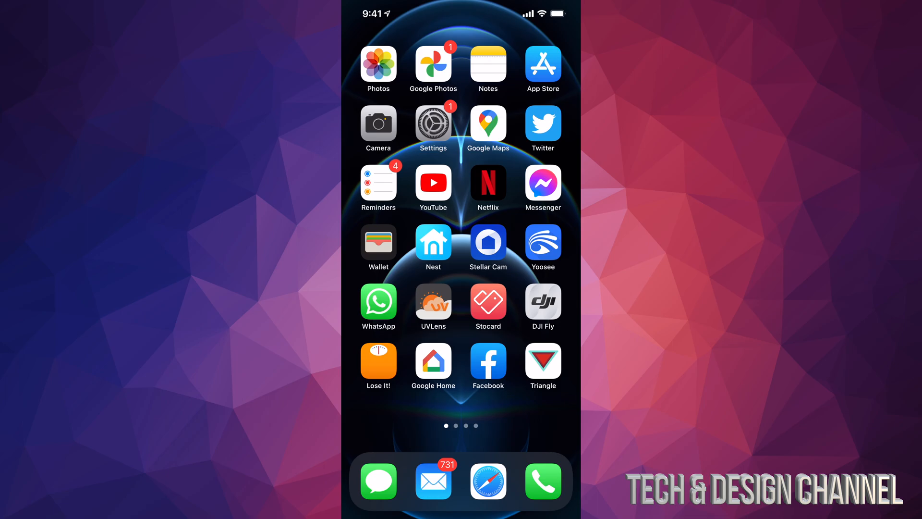
Launch iOS Settings and open the Camera page.
{"action": "left_click", "coordinate": [433, 123]}
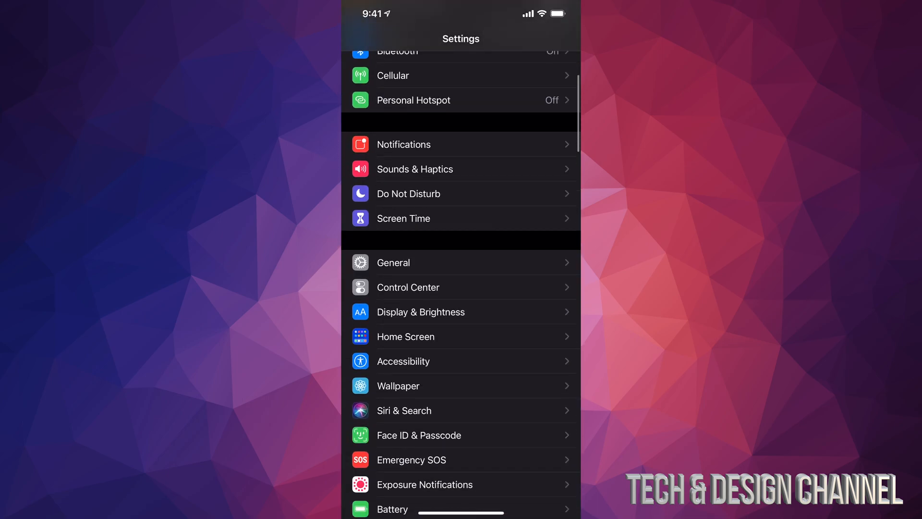
{"action": "scroll", "scroll_direction": "down", "scroll_amount": 3}
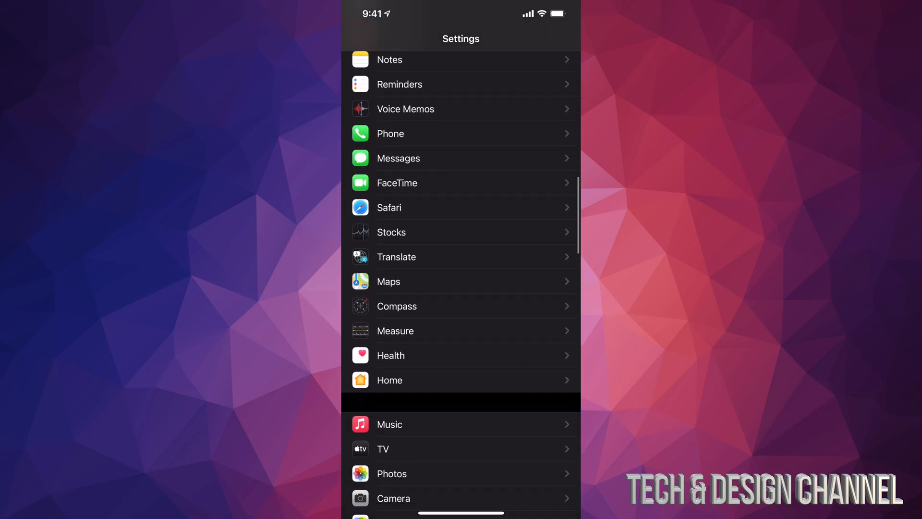
{"action": "left_click", "coordinate": [393, 498]}
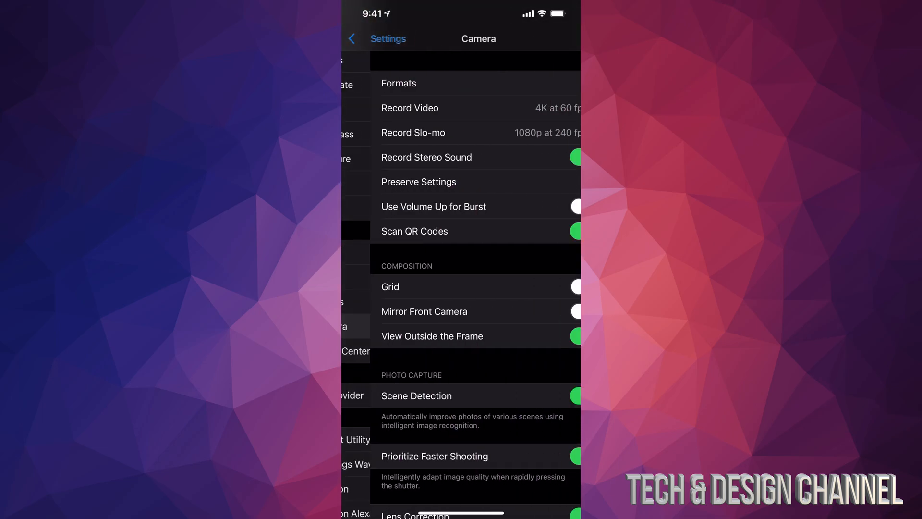